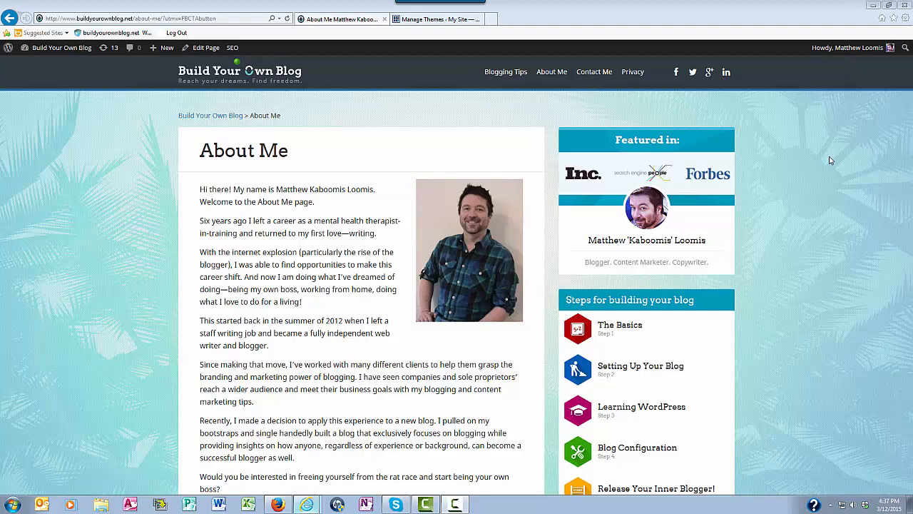
mouse_move(105, 395)
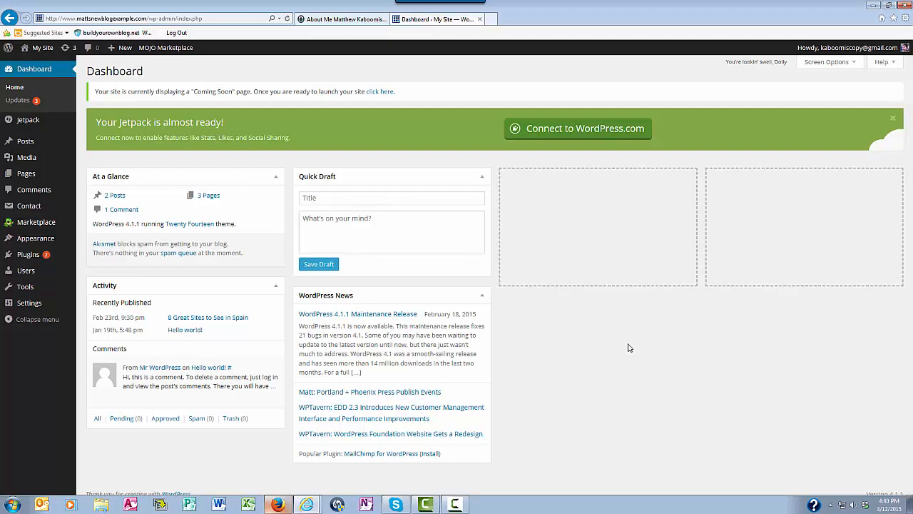
mouse_move(35, 222)
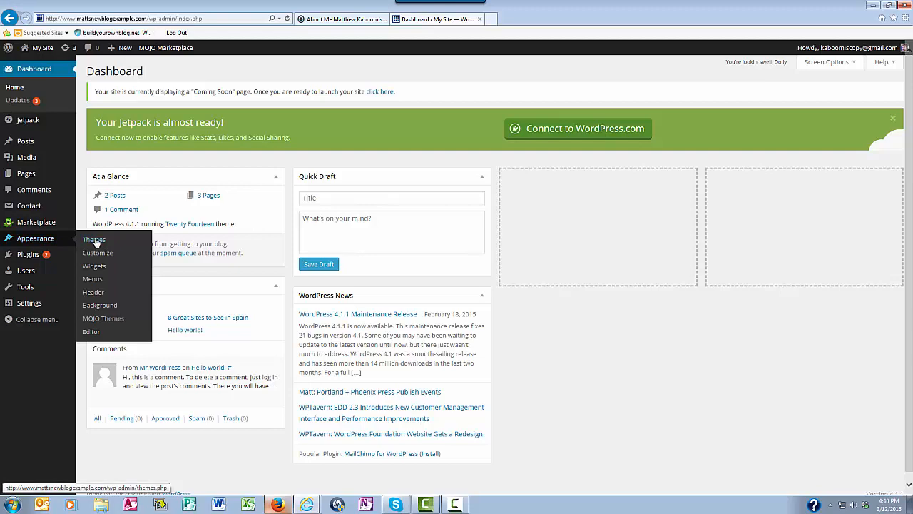
- Go to Appearance > Themes to list the site's six installed themes
click(93, 239)
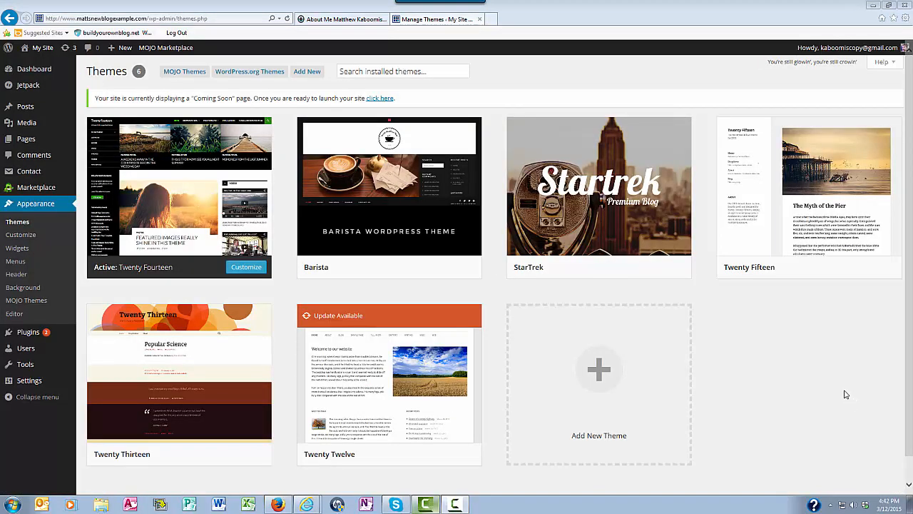
mouse_move(389, 385)
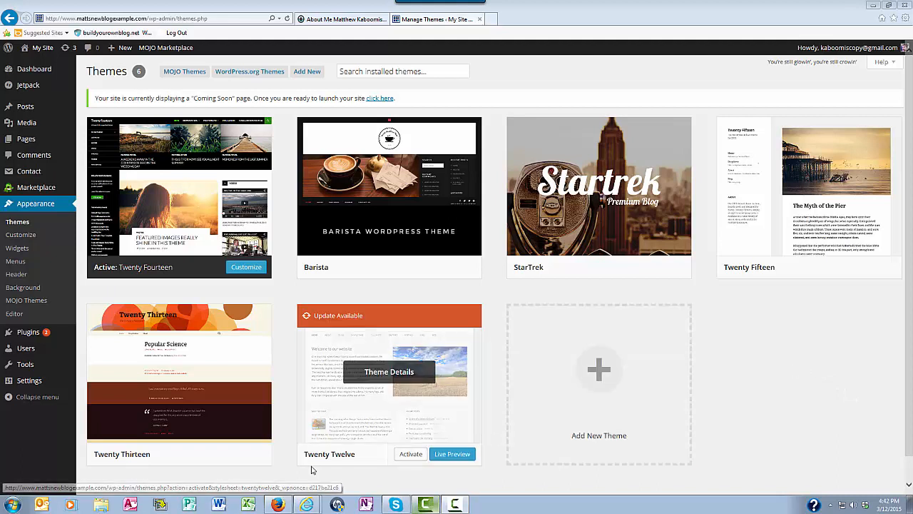
mouse_move(765, 376)
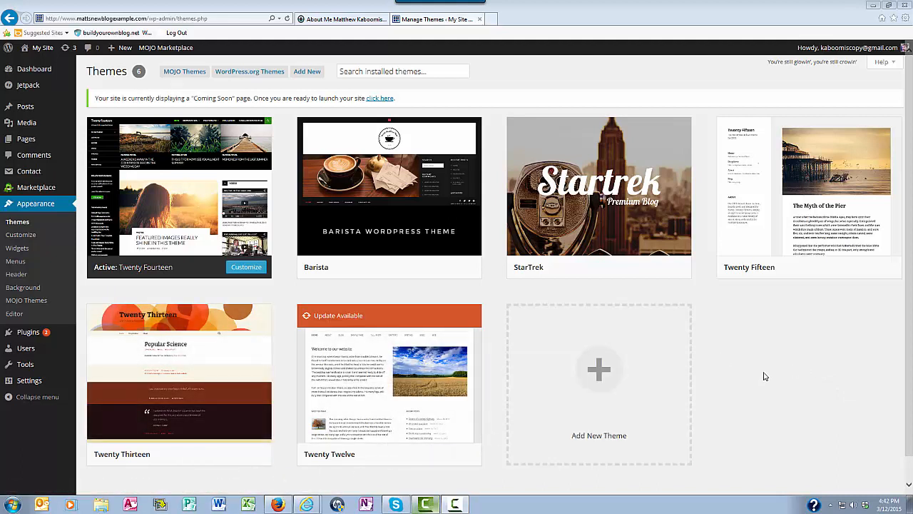
mouse_move(288, 428)
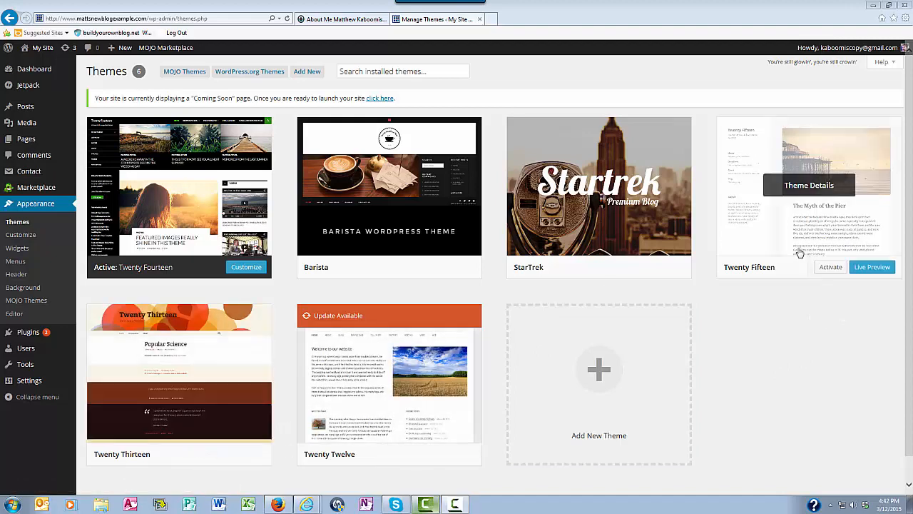
mouse_move(793, 292)
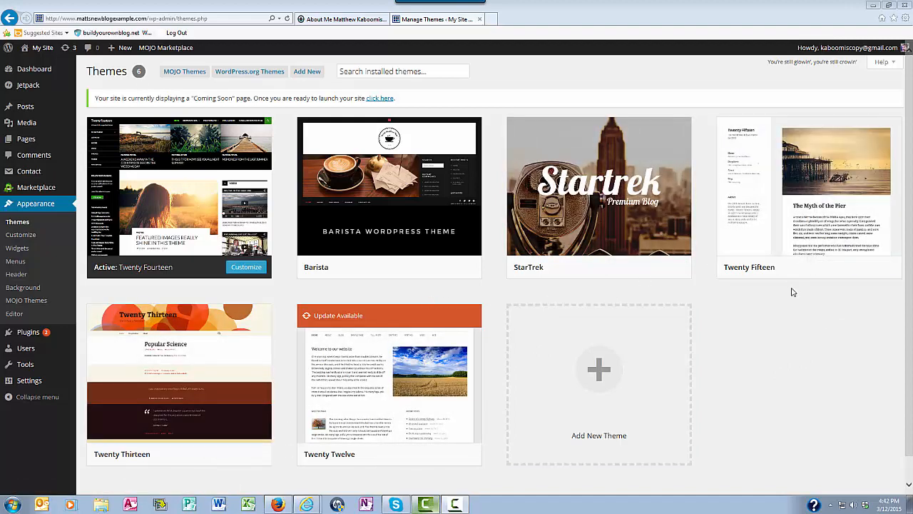
mouse_move(724, 315)
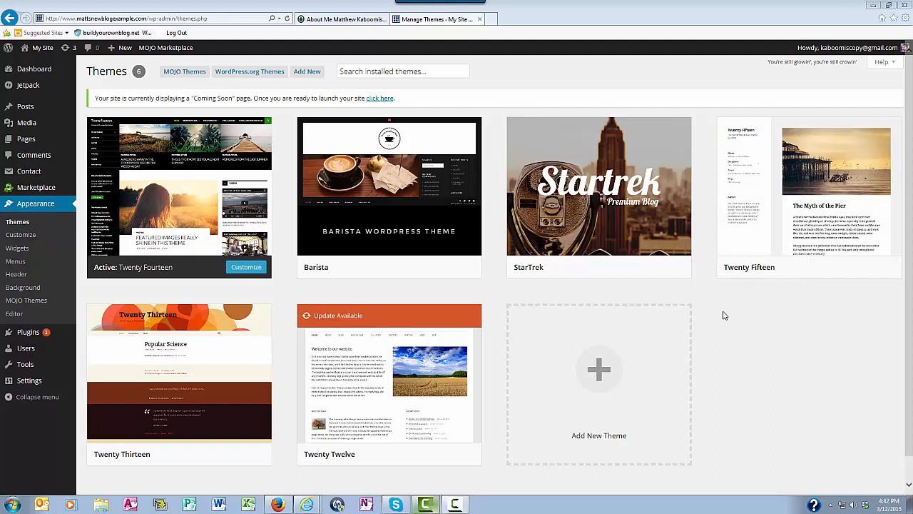
mouse_move(702, 325)
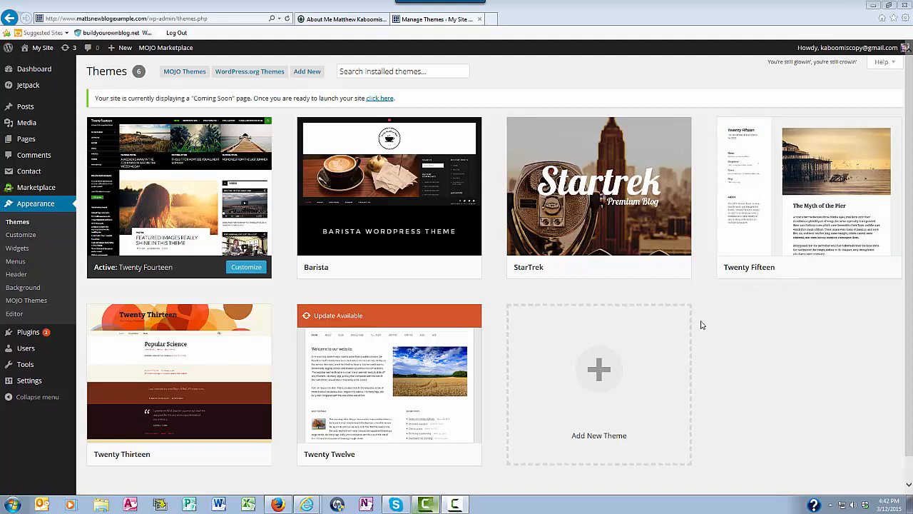
mouse_move(430, 293)
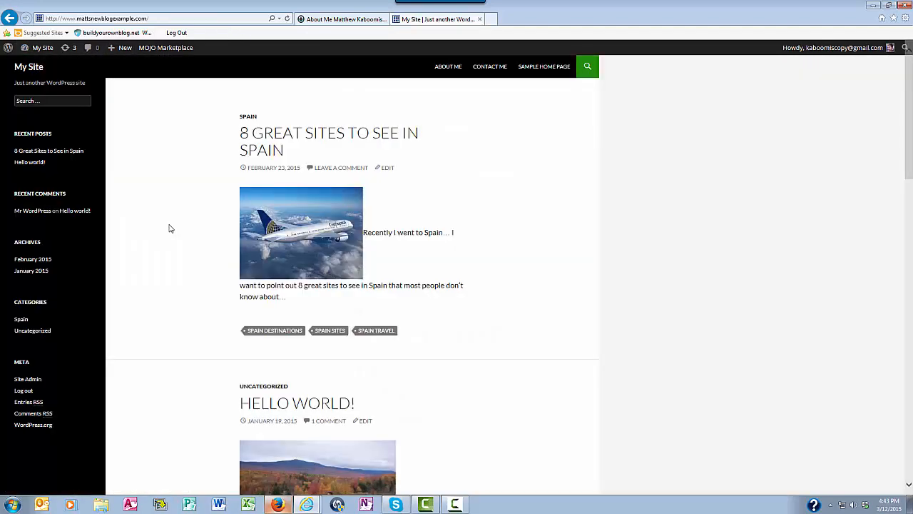
mouse_move(600, 255)
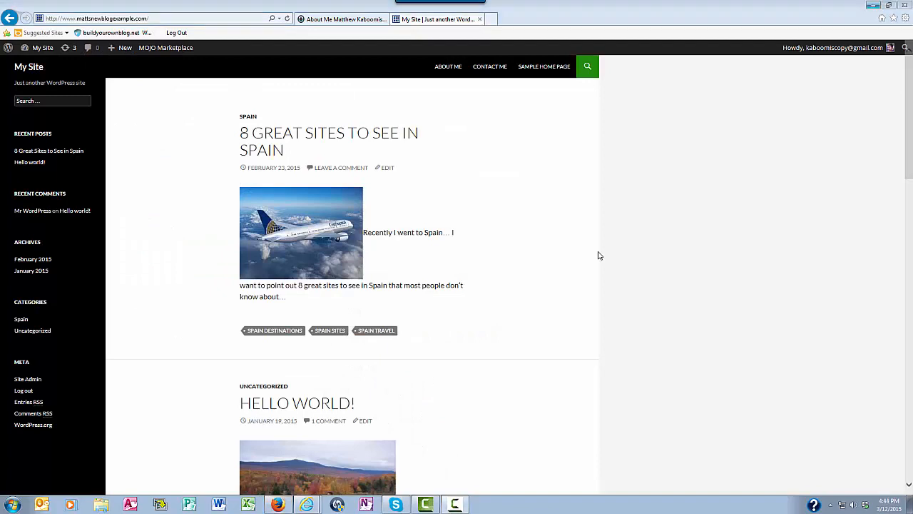
mouse_move(569, 239)
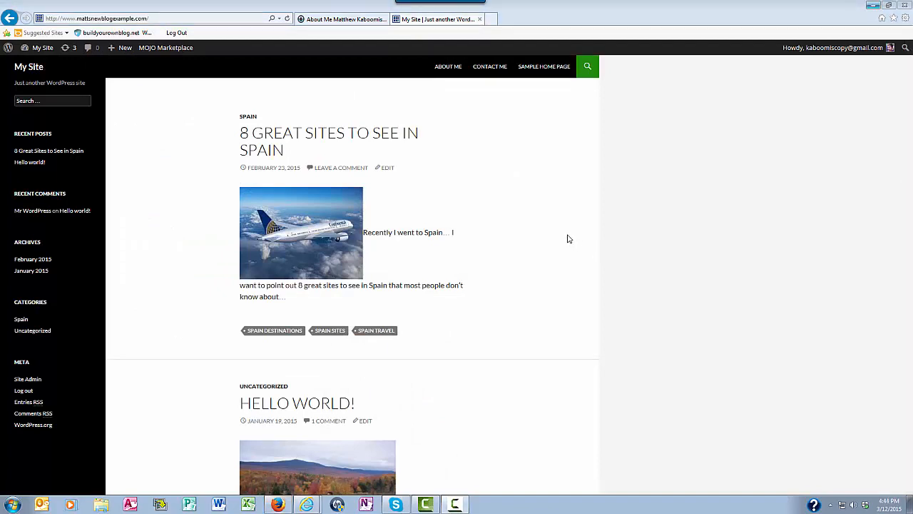
mouse_move(155, 314)
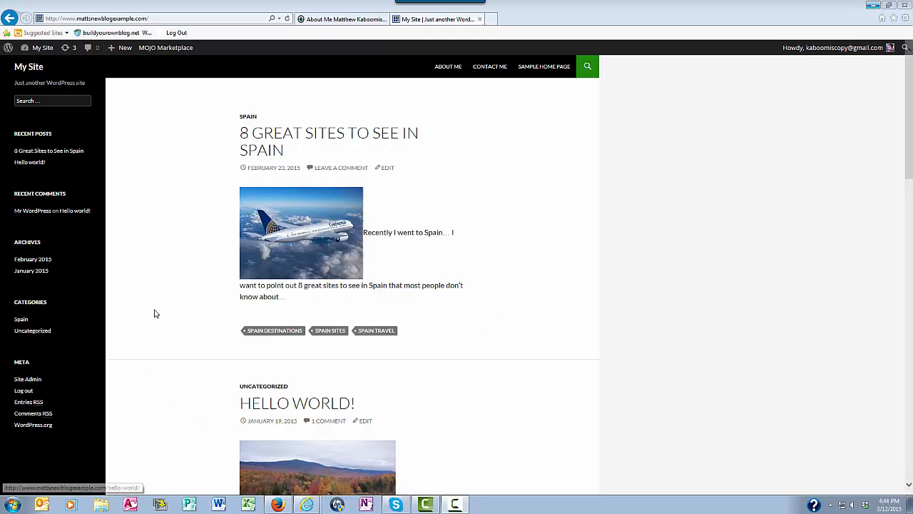
mouse_move(570, 221)
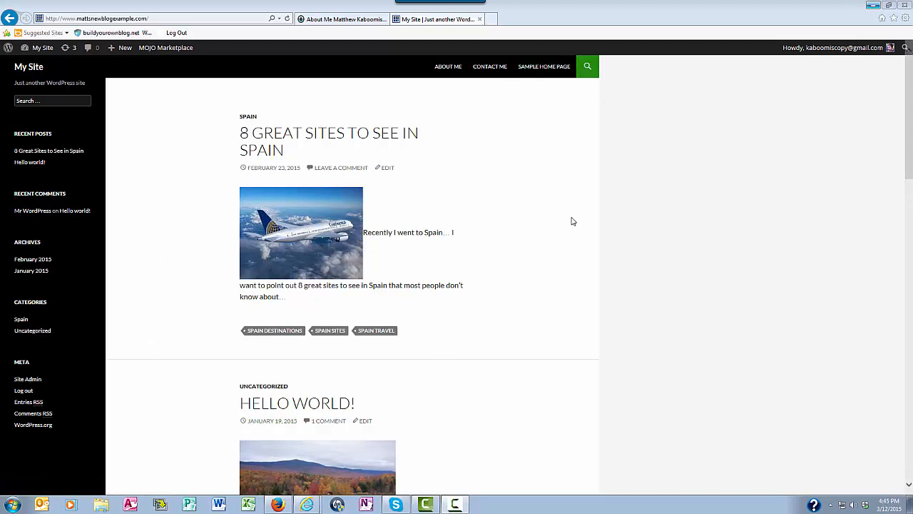
mouse_move(561, 251)
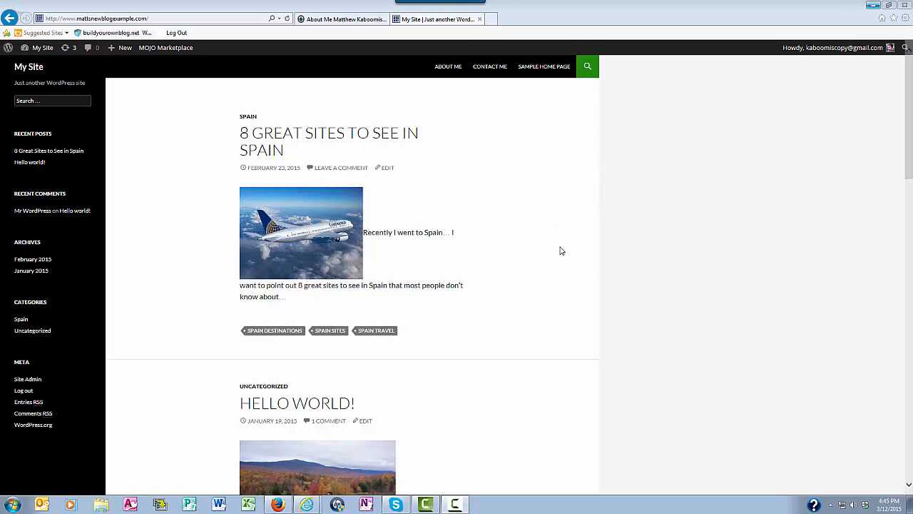
mouse_move(583, 335)
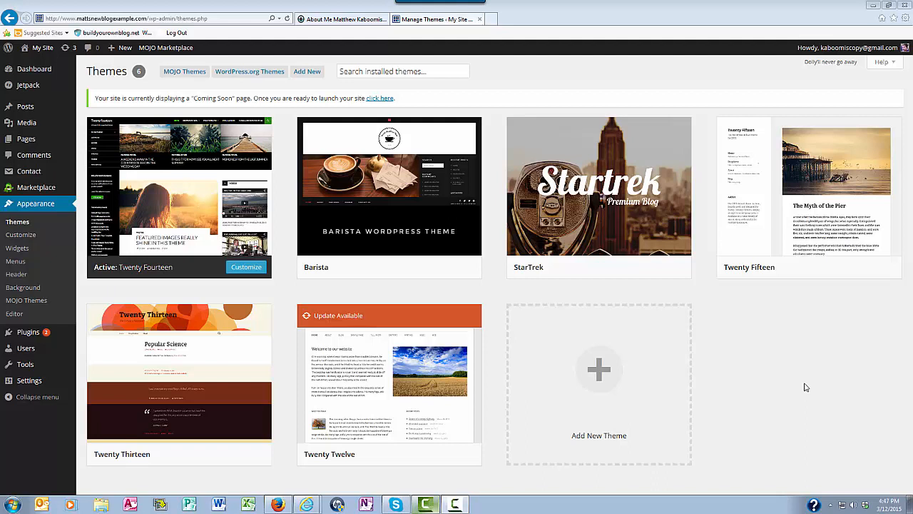
mouse_move(551, 91)
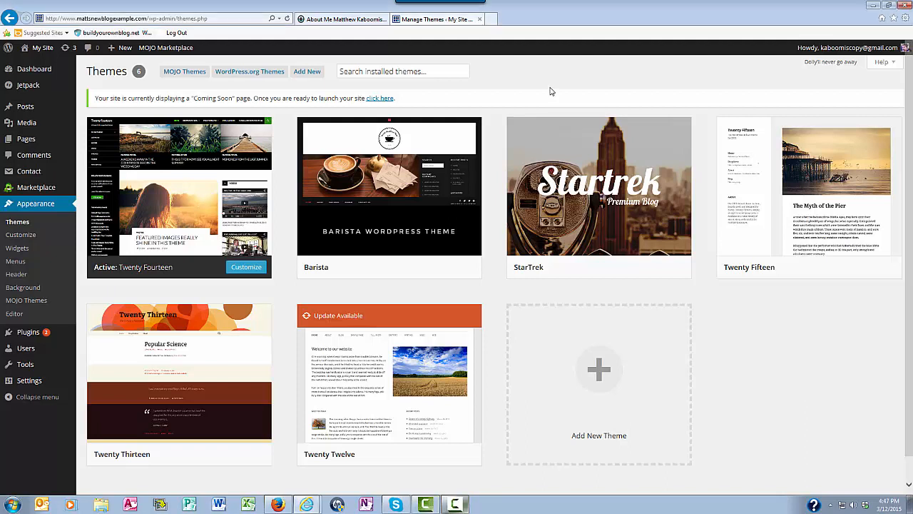
mouse_move(318, 85)
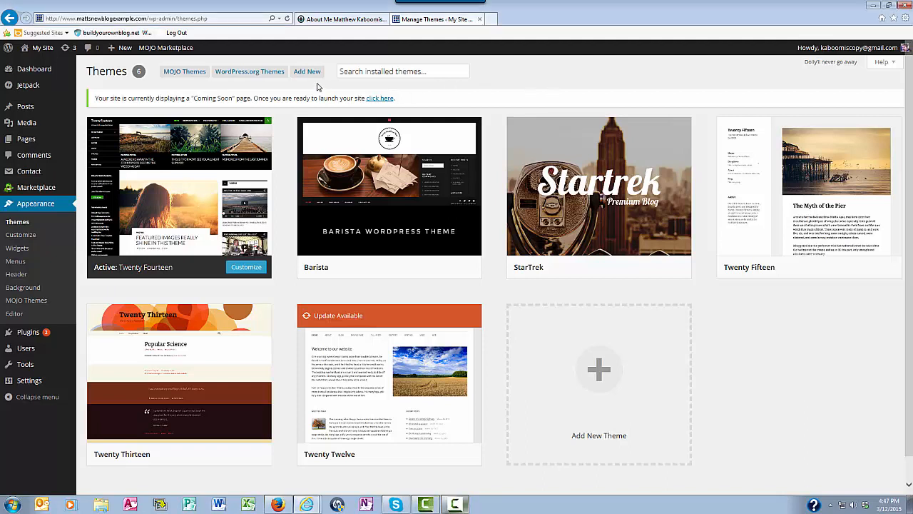
- Go to the Add Themes page from Appearance > Themes
click(307, 71)
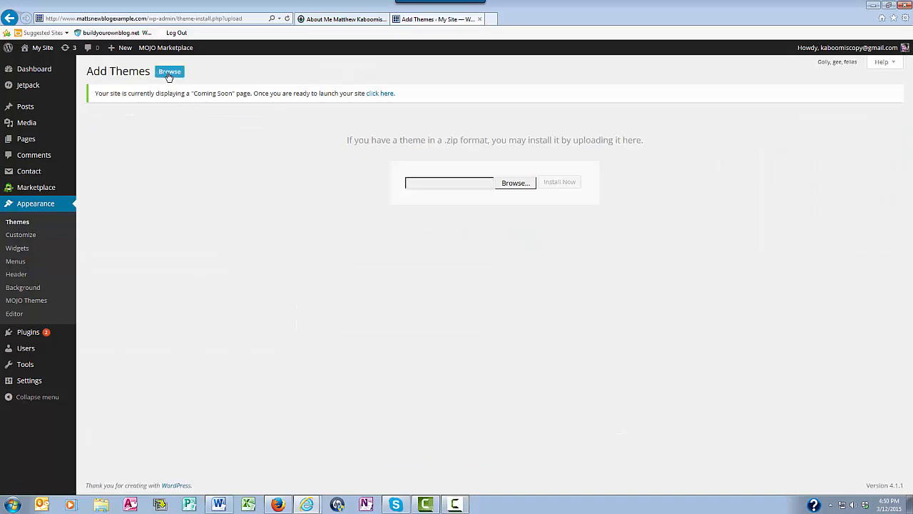
- Search the theme directory for 'Dazzling' and install the Dazzling 1.4.3 theme
click(169, 71)
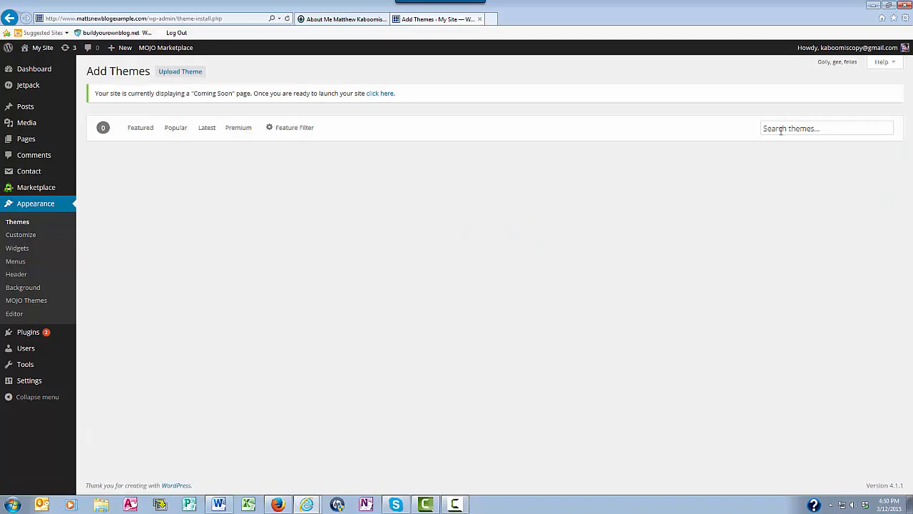
click(826, 128)
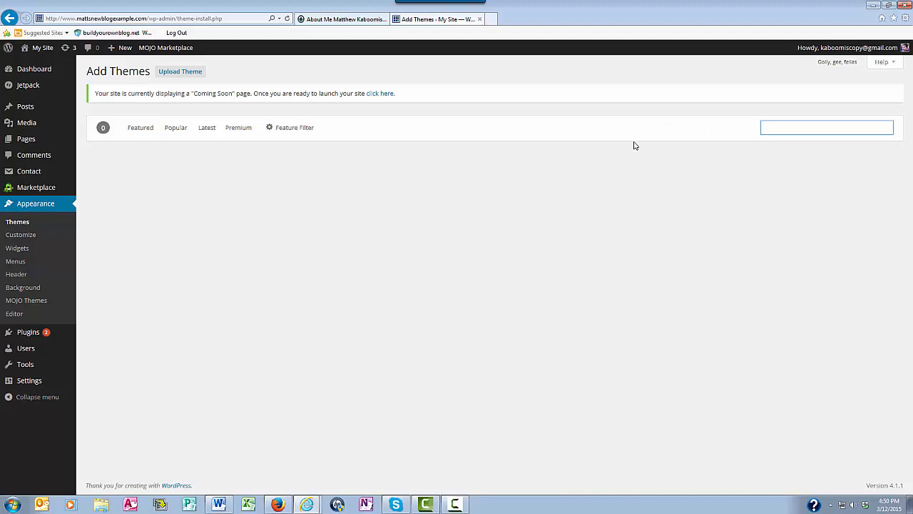
mouse_move(607, 149)
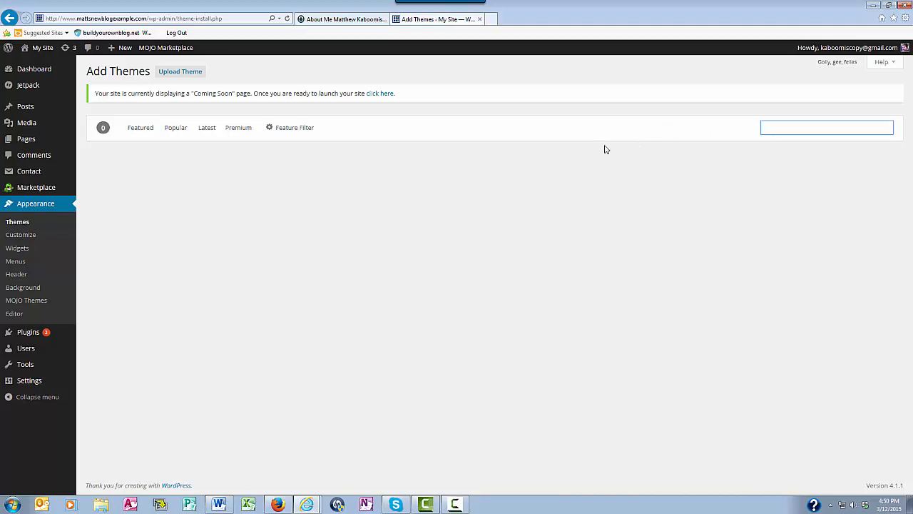
click(827, 127)
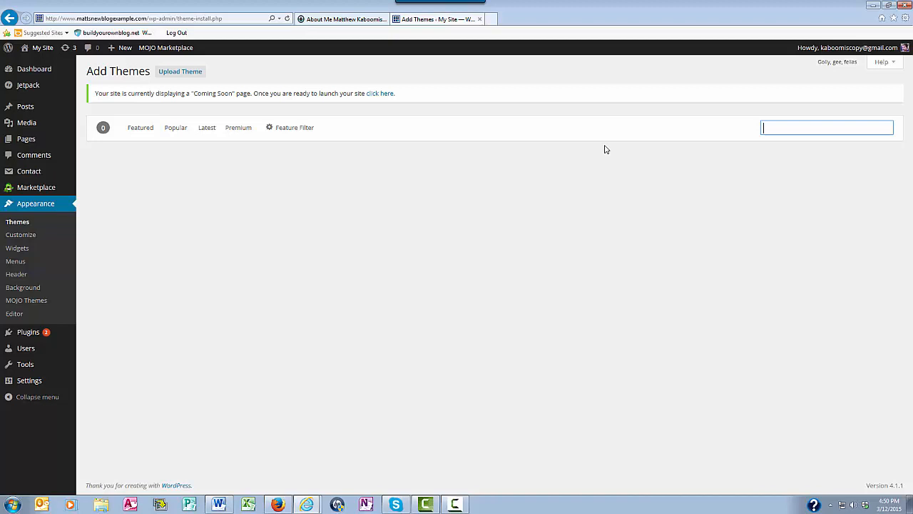
text(Dazz)
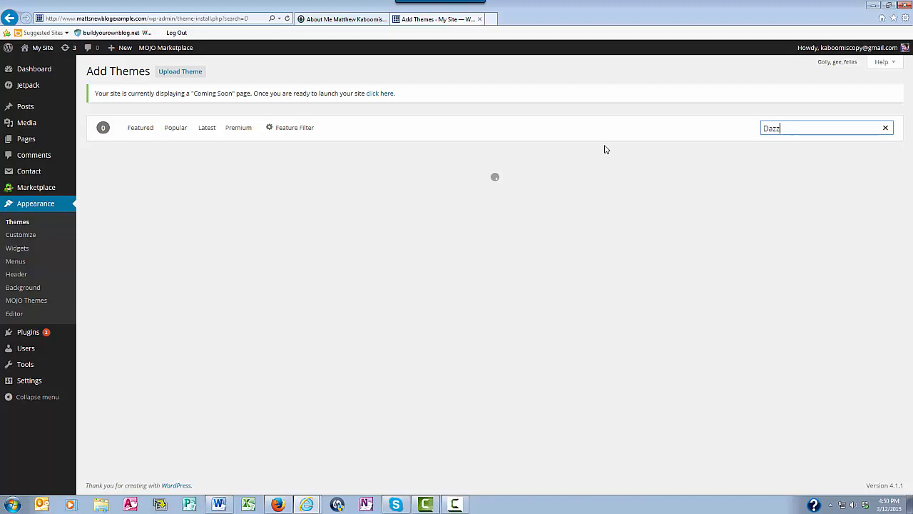
text(ling)
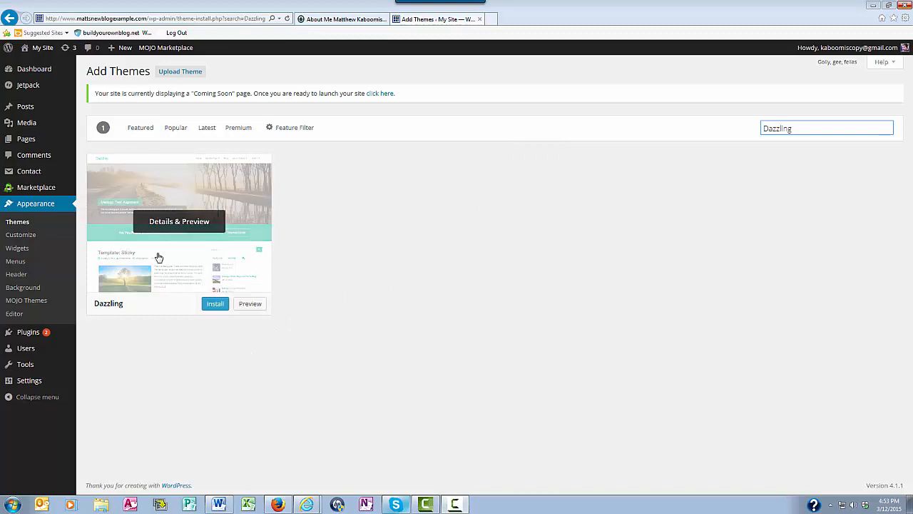
mouse_move(215, 303)
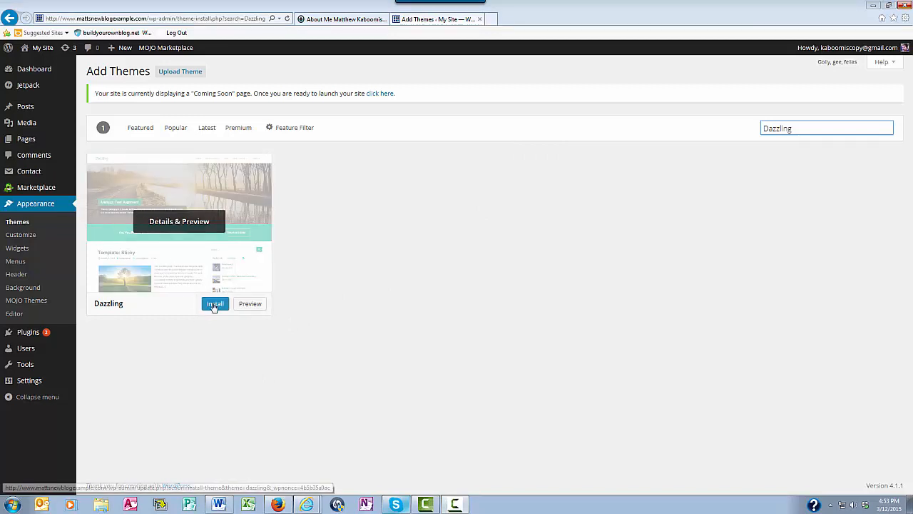
click(215, 303)
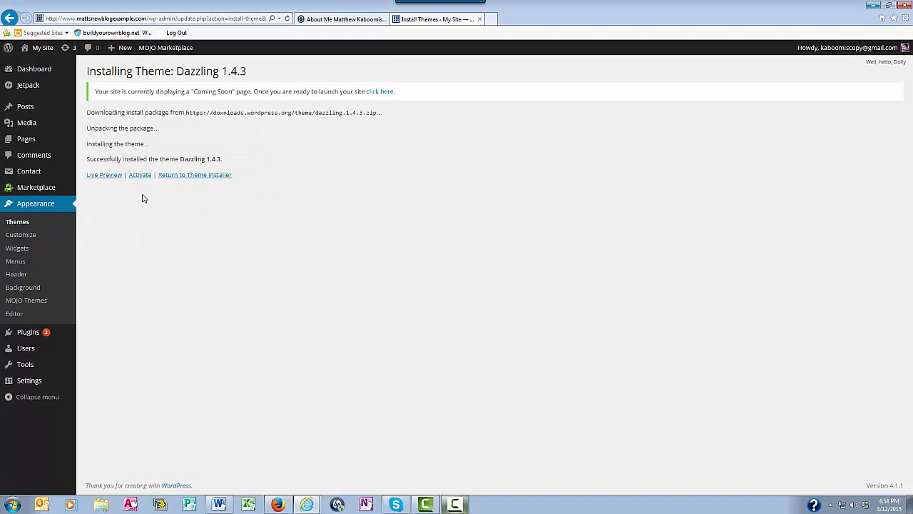
mouse_move(140, 175)
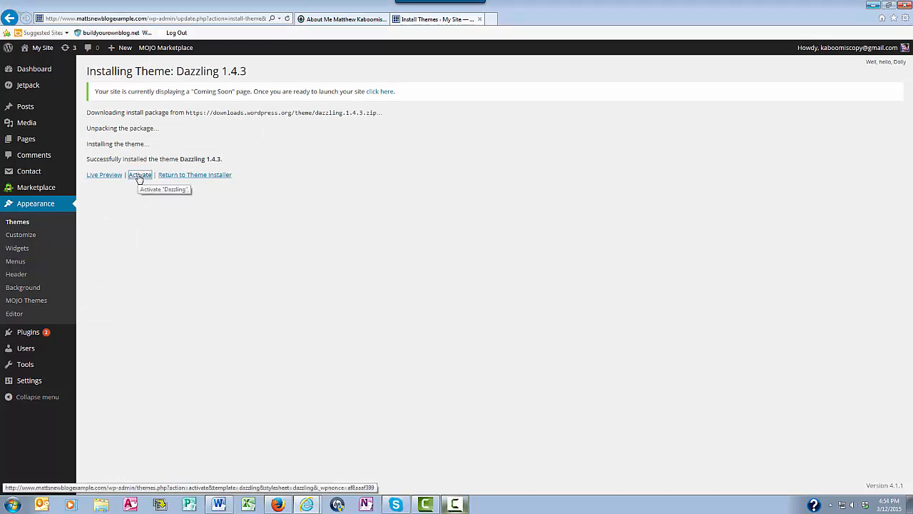
- Activate the newly installed Dazzling theme
click(140, 175)
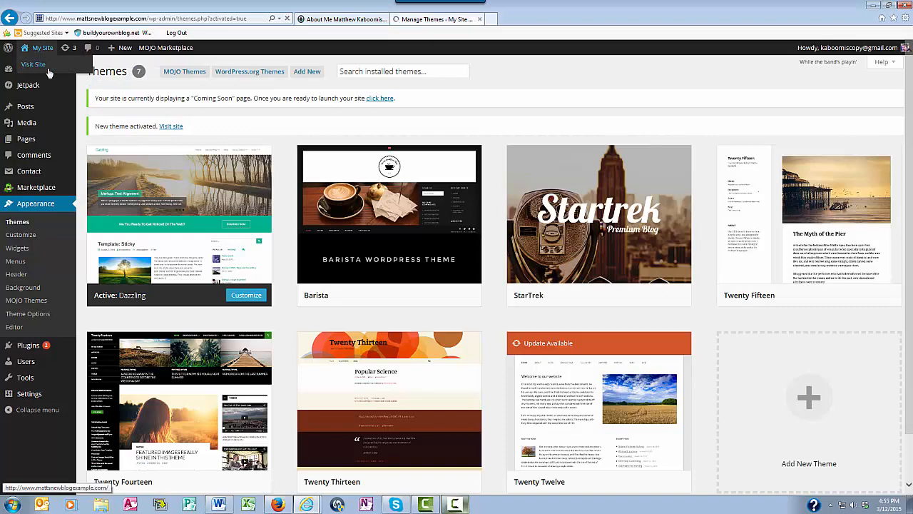
mouse_move(557, 80)
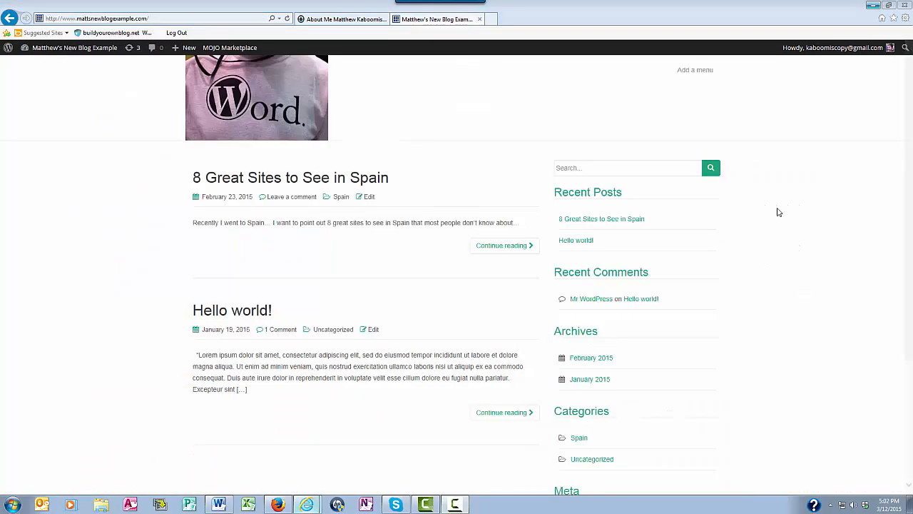
mouse_move(781, 209)
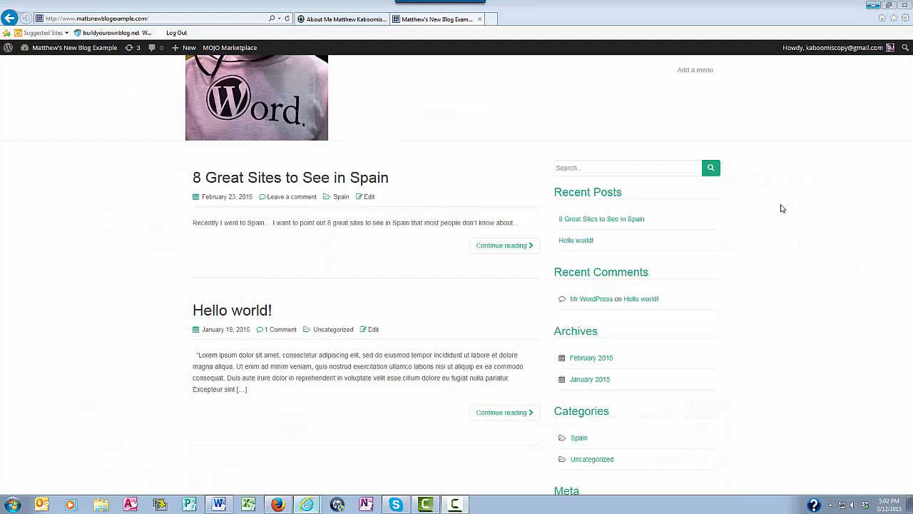
mouse_move(789, 214)
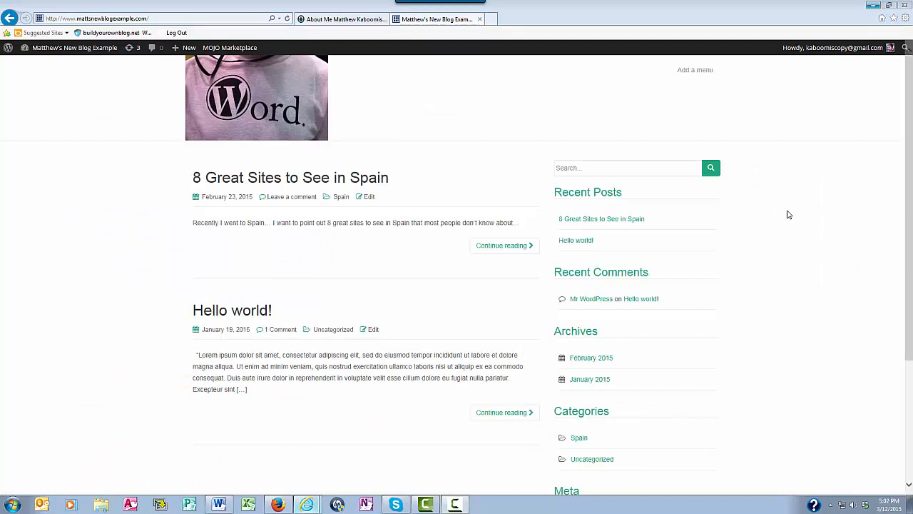
mouse_move(797, 217)
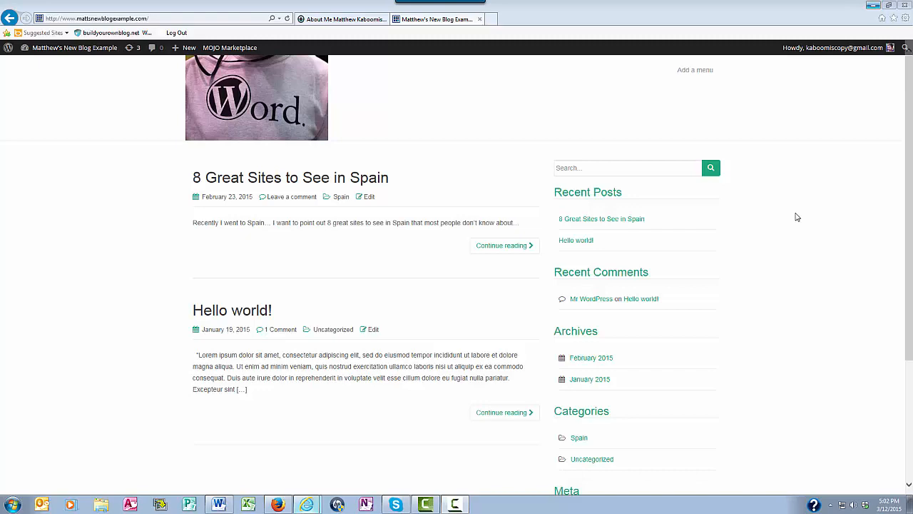
mouse_move(806, 239)
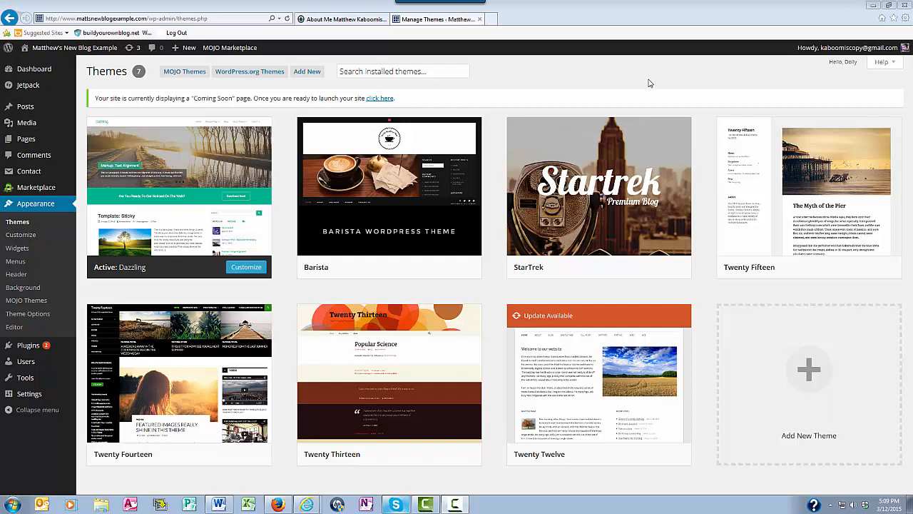
mouse_move(568, 76)
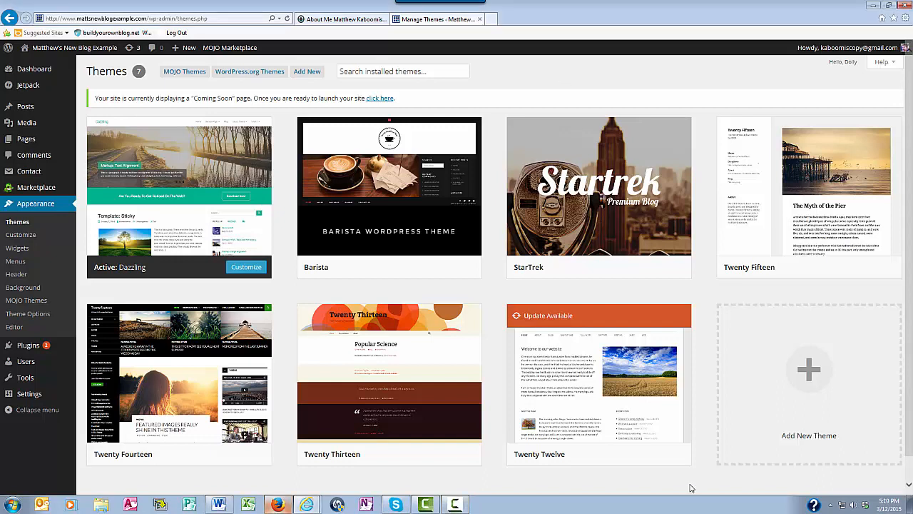
mouse_move(389, 185)
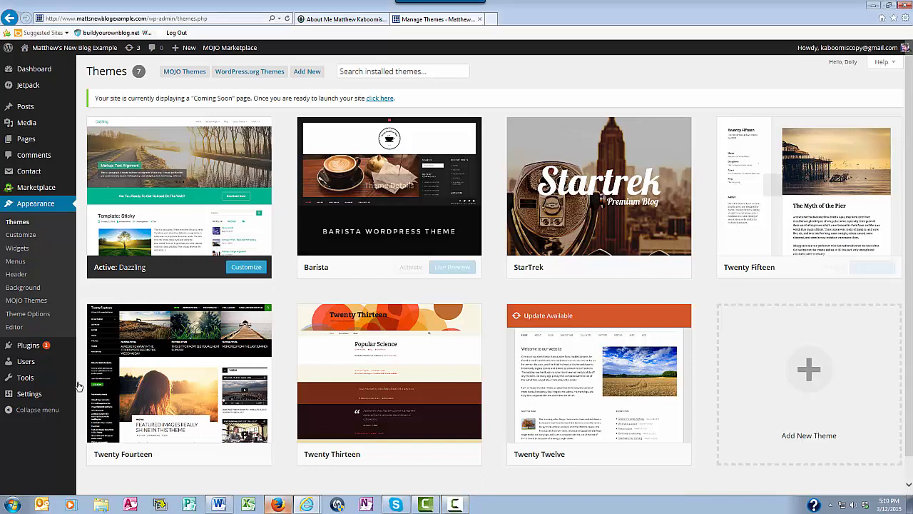
mouse_move(32, 455)
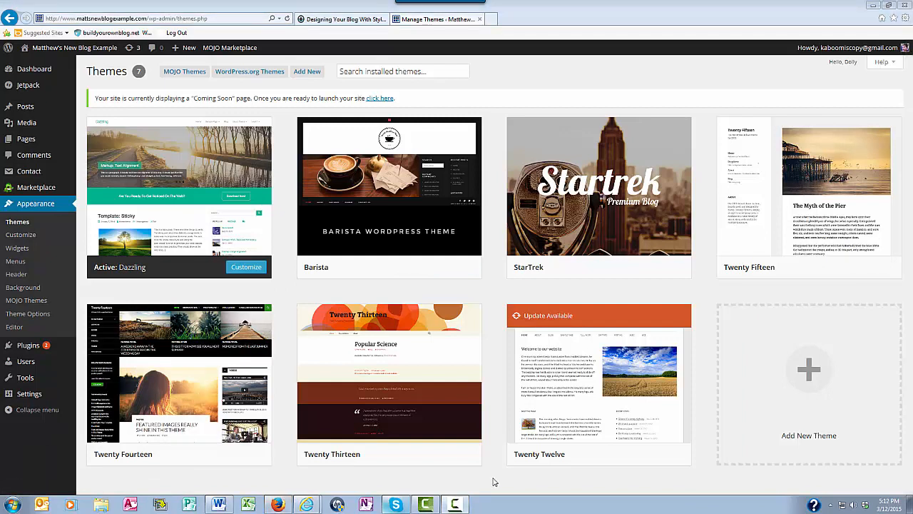
- Read the 'Designing Your Blog' article down to its 'Ta-Da! Your Handsome Blog is Ready' section
click(341, 20)
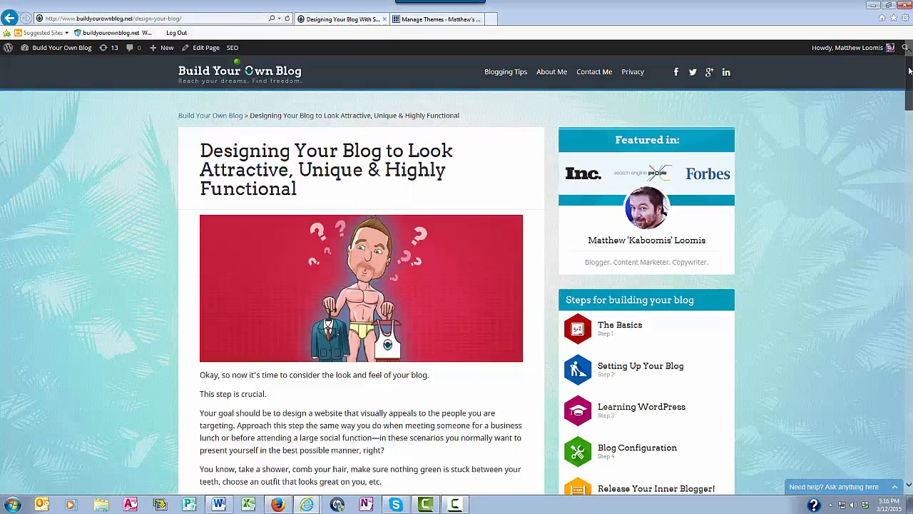
scroll(down, 3)
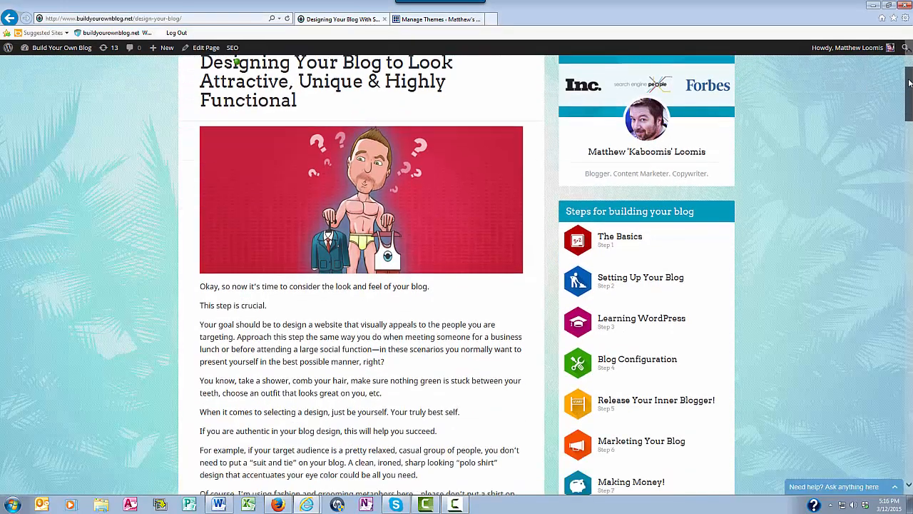
scroll(down, 3)
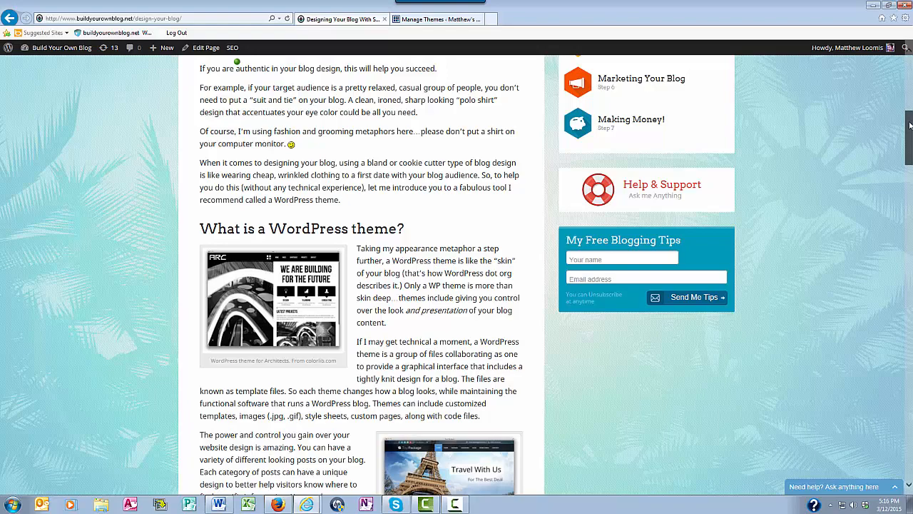
scroll(down, 3)
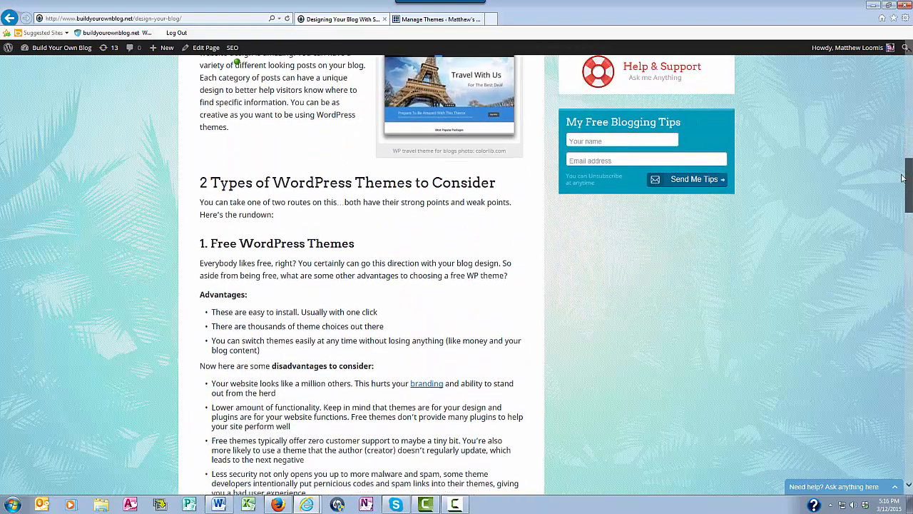
scroll(down, 3)
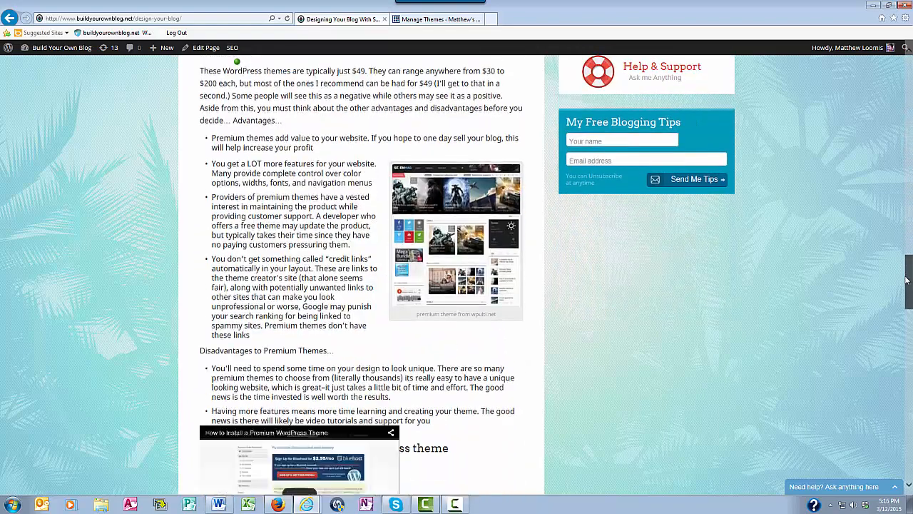
scroll(down, 3)
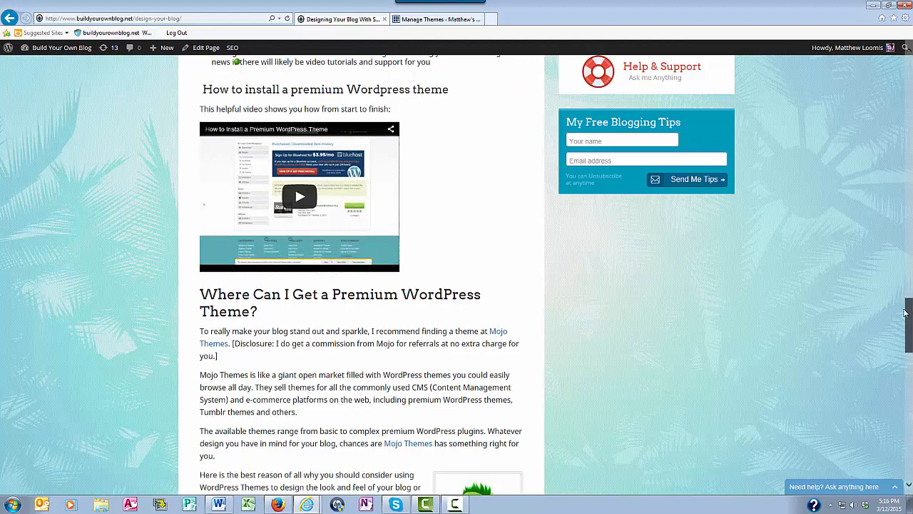
scroll(down, 3)
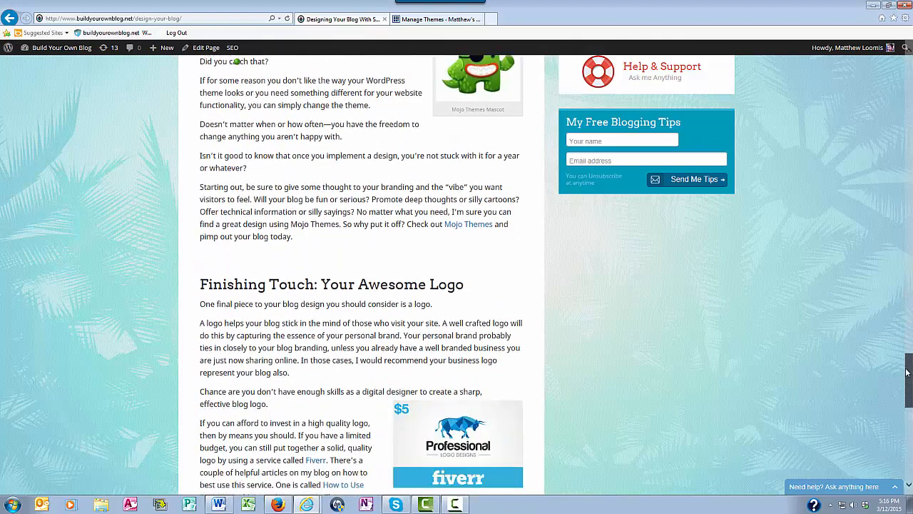
scroll(down, 3)
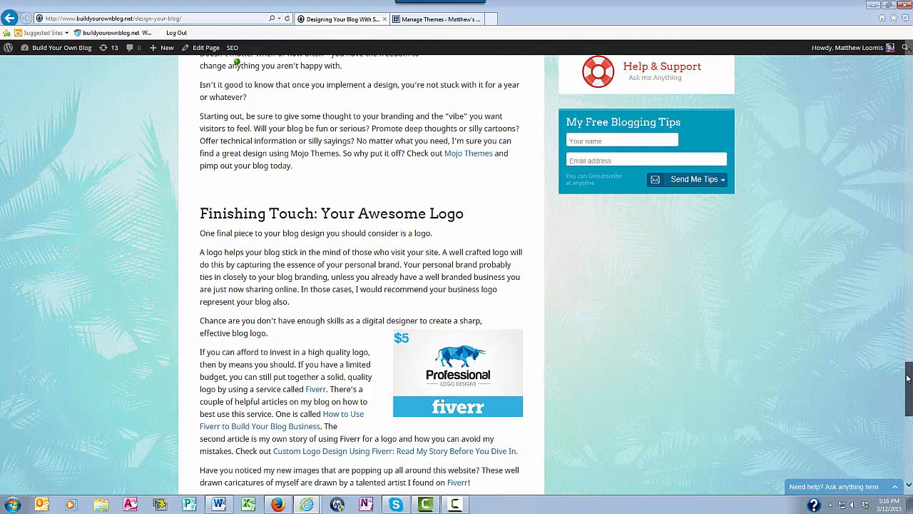
scroll(down, 3)
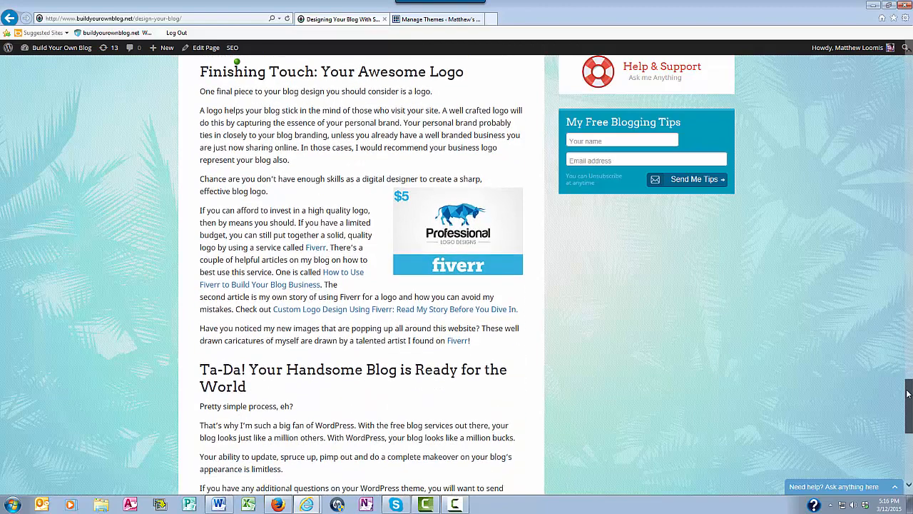
scroll(down, 3)
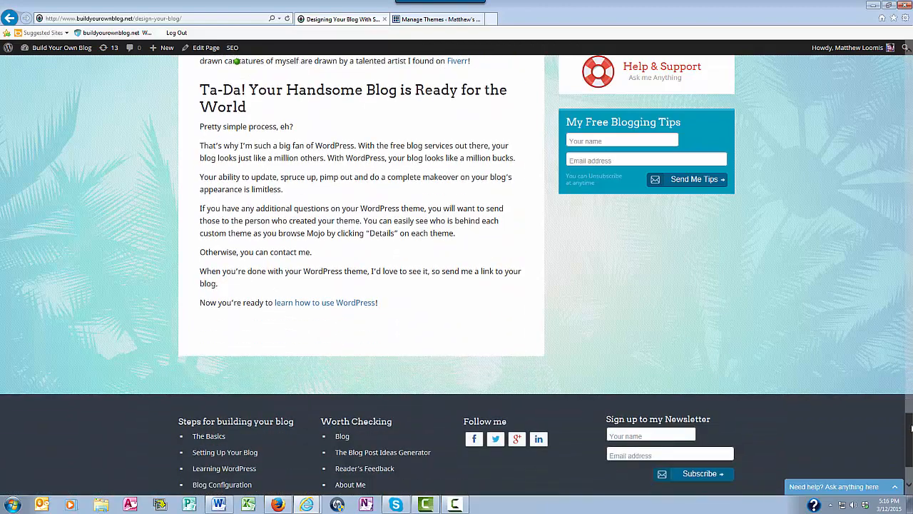
scroll(down, 3)
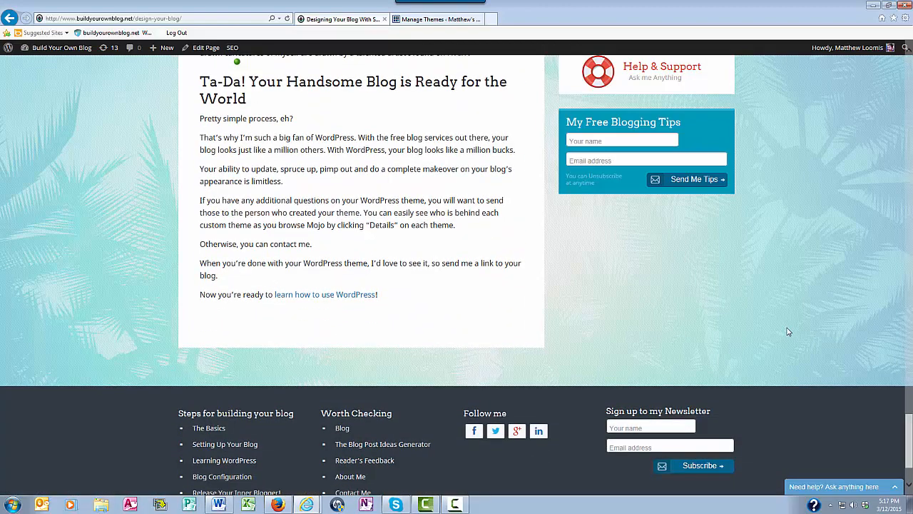